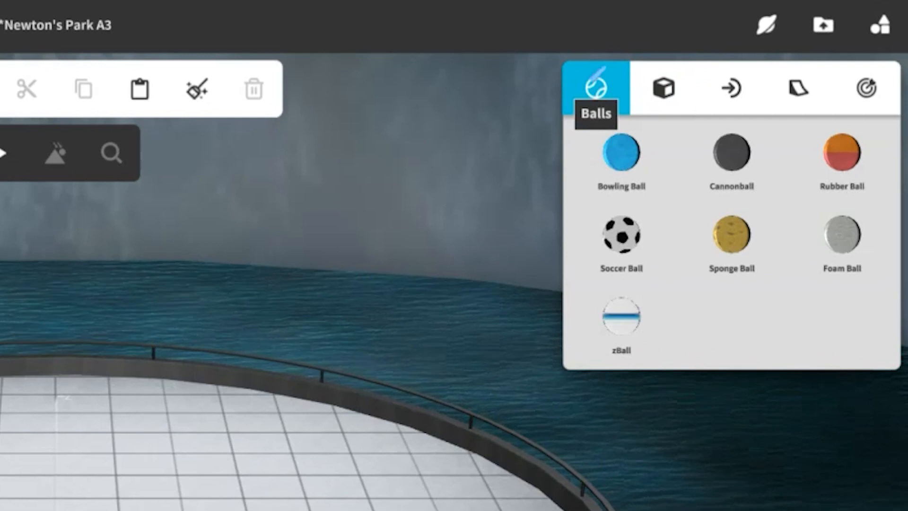
Browse the Blocks and Targets objects and place a ramp, launcher and balls on the platform.
left_click(661, 89)
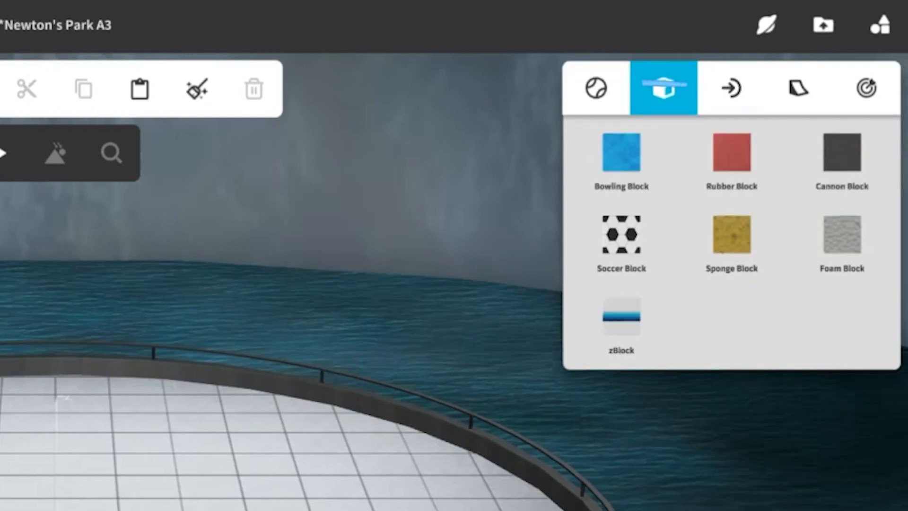
left_click(796, 89)
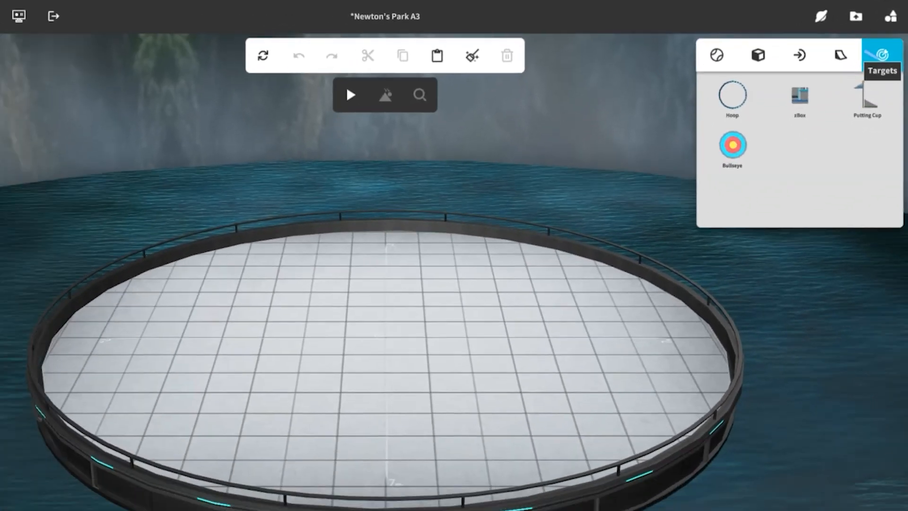
left_click(840, 55)
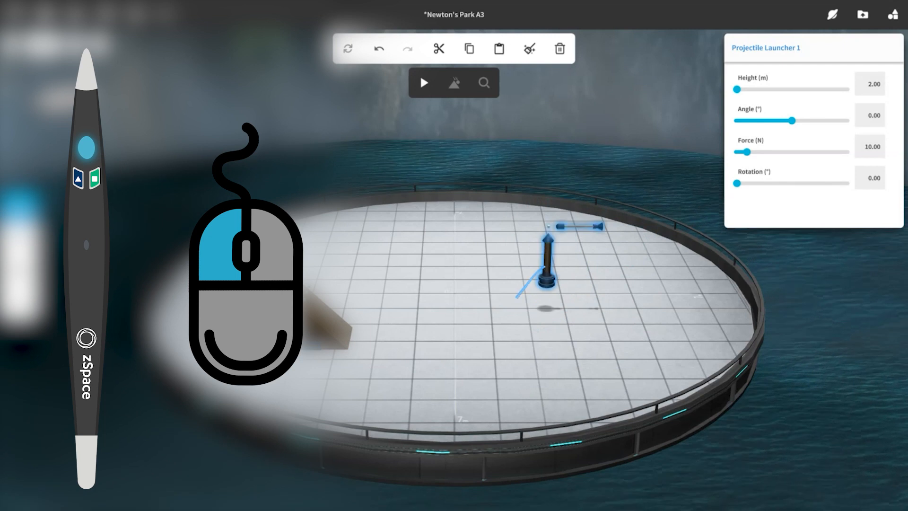
left_click(396, 254)
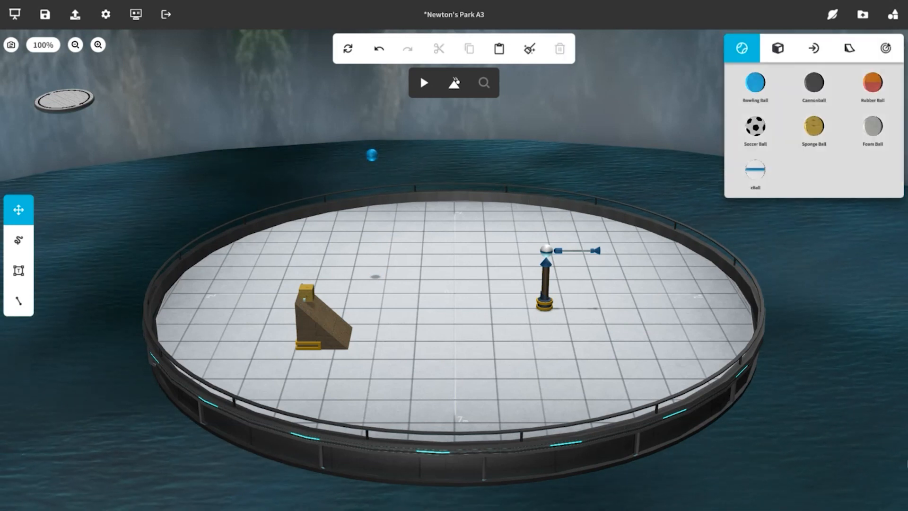
Apply the Ice surface material to the ramp from its context menu.
right_click(319, 320)
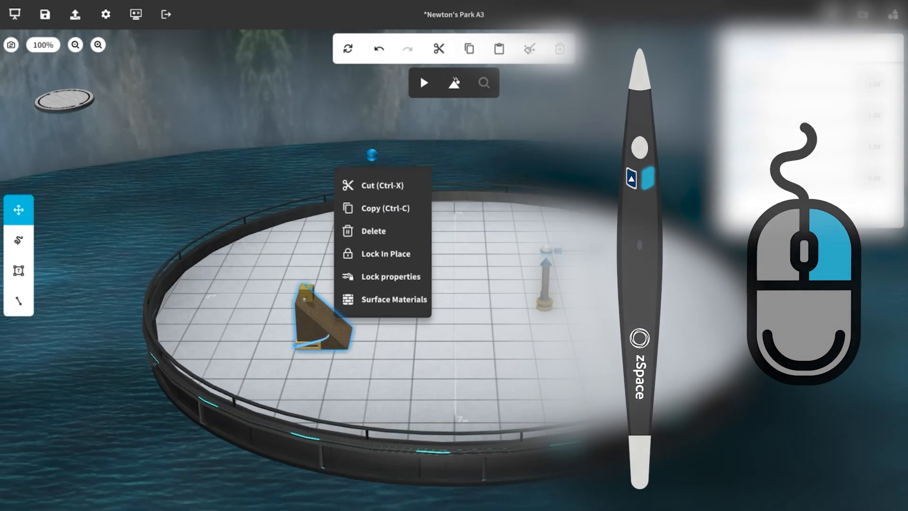
left_click(393, 299)
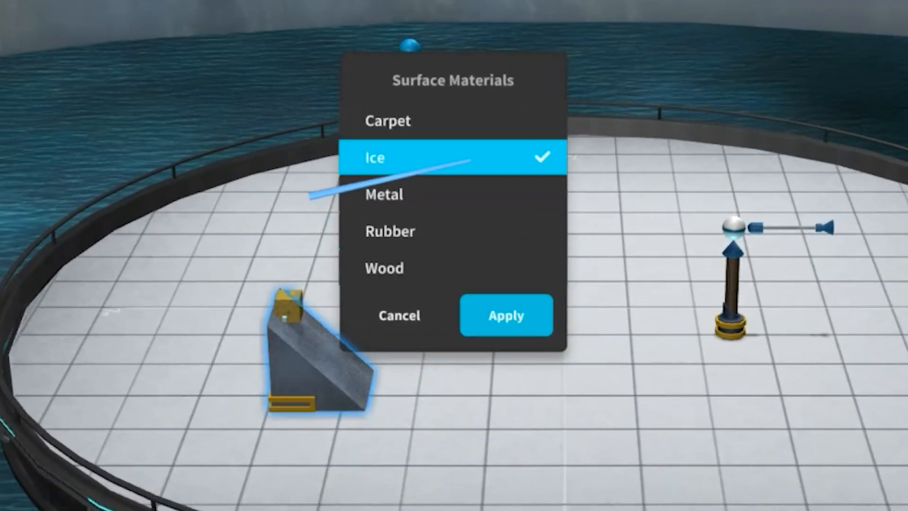
left_click(505, 315)
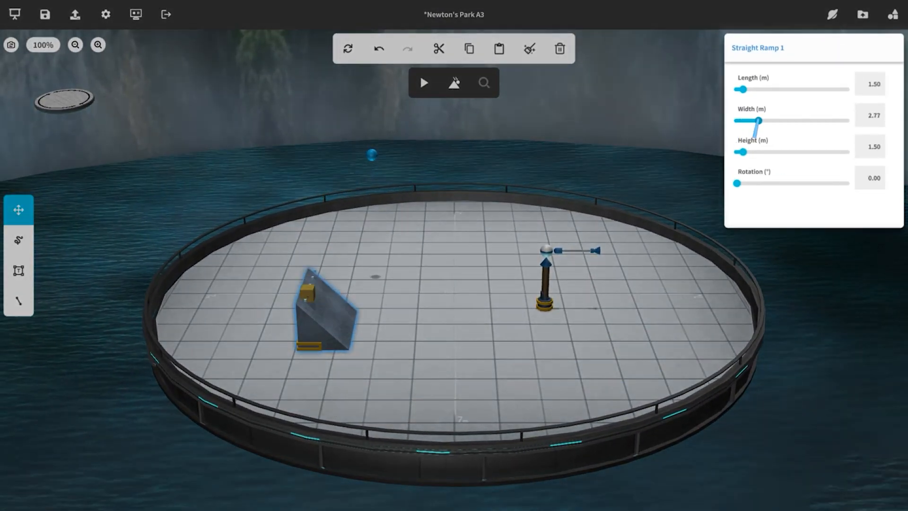
Lengthen the ramp to 3.71 m and set the launcher to −27.52° and 42.20 N.
left_click_drag(743, 90, 771, 89)
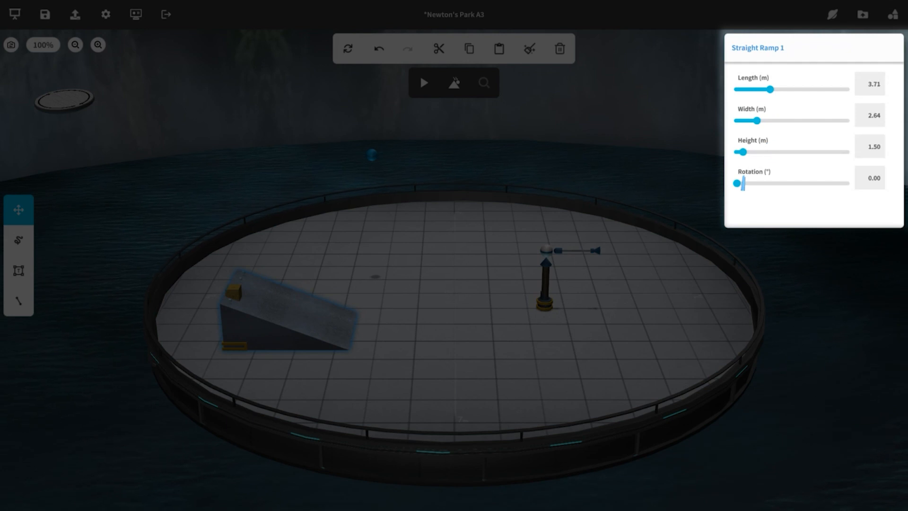
left_click_drag(742, 152, 755, 152)
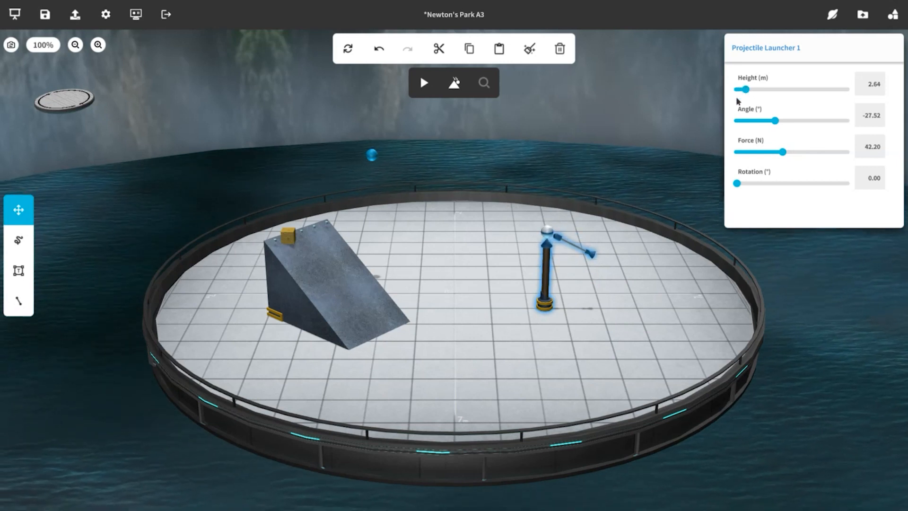
left_click(545, 236)
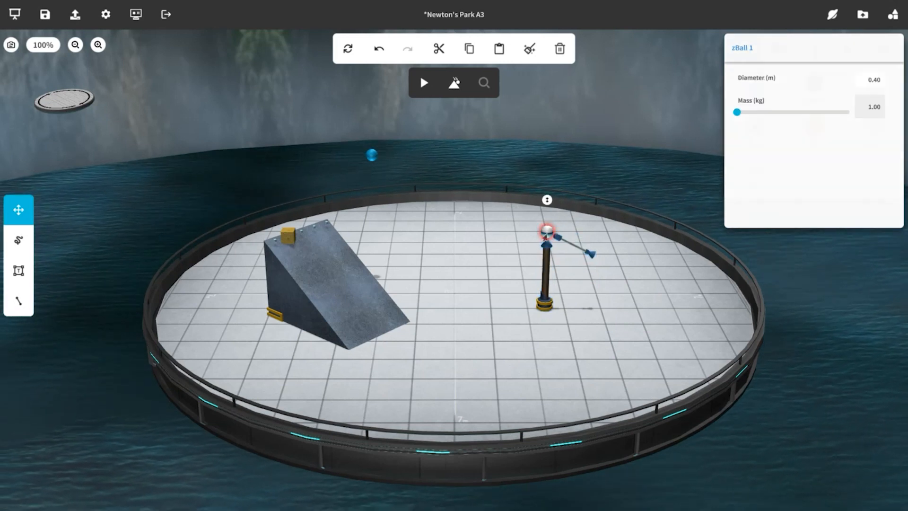
left_click_drag(735, 113, 770, 113)
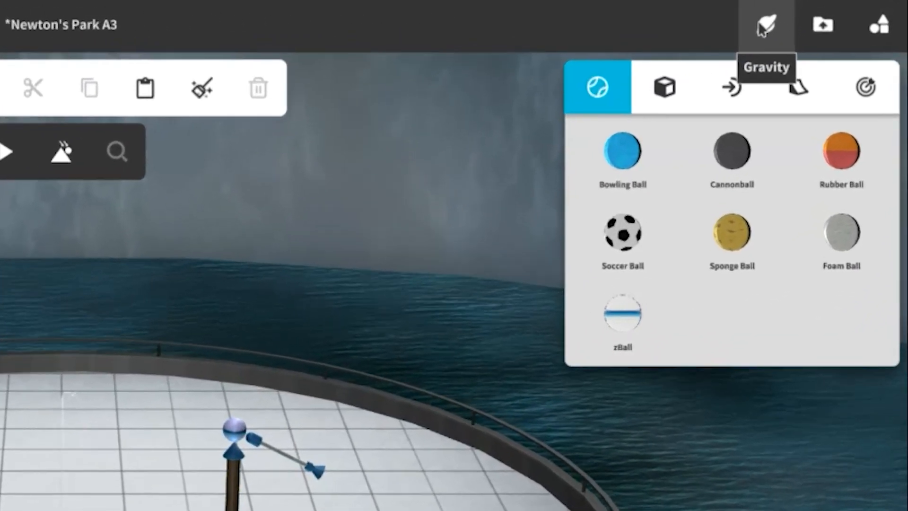
Switch the scene's gravity setting to the Moon.
left_click(764, 25)
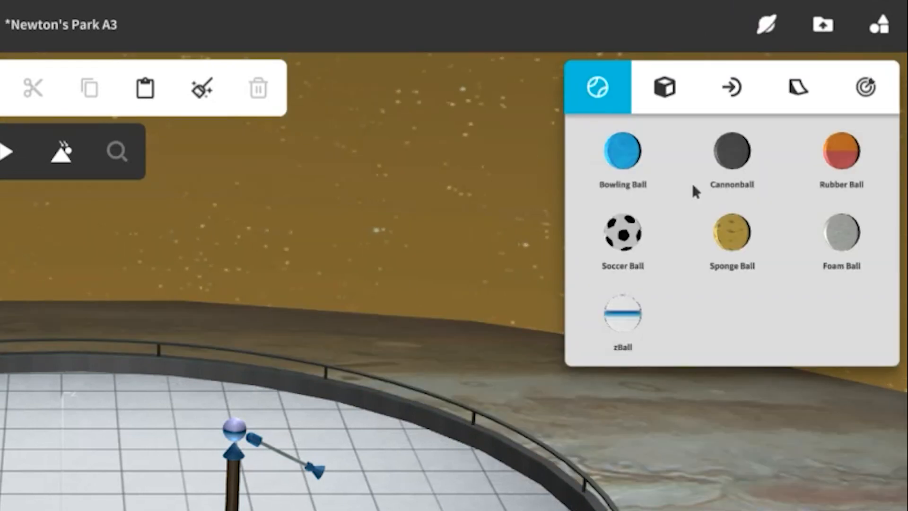
mouse_move(763, 25)
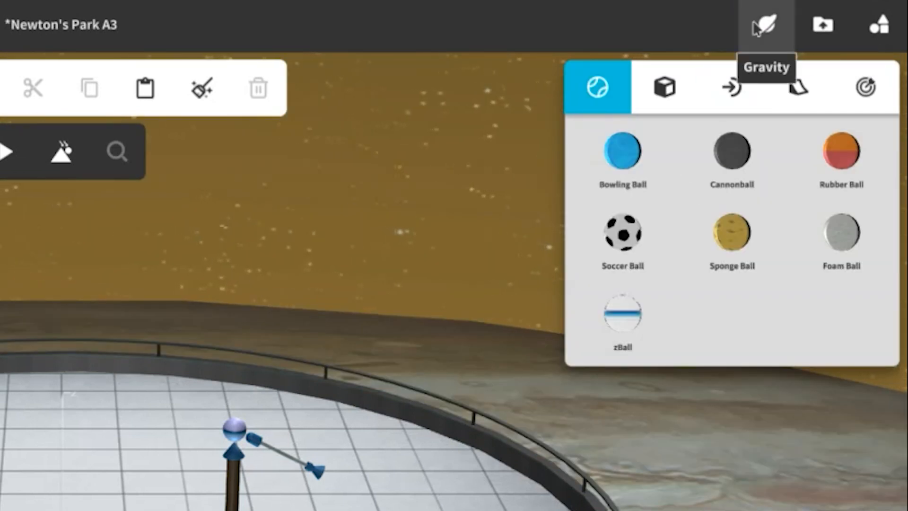
left_click(767, 23)
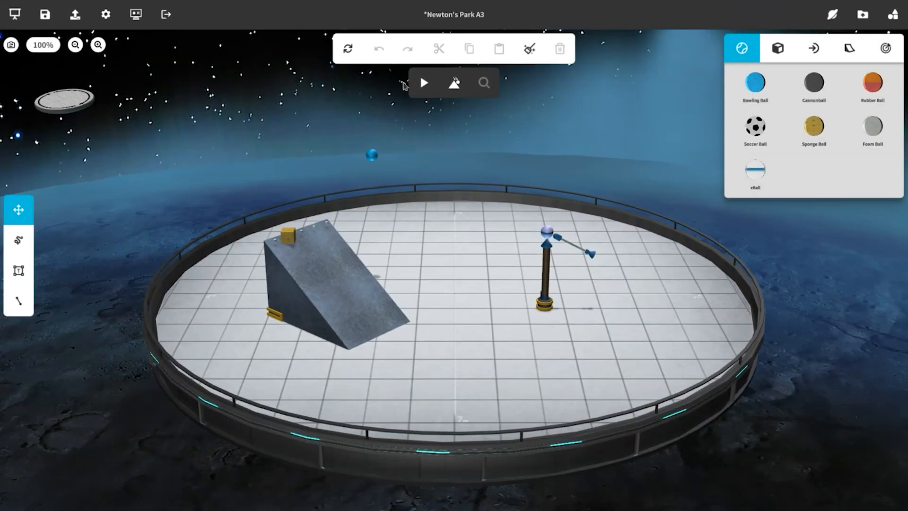
Run the simulation under lunar gravity so the block slides and balls roll.
left_click(425, 83)
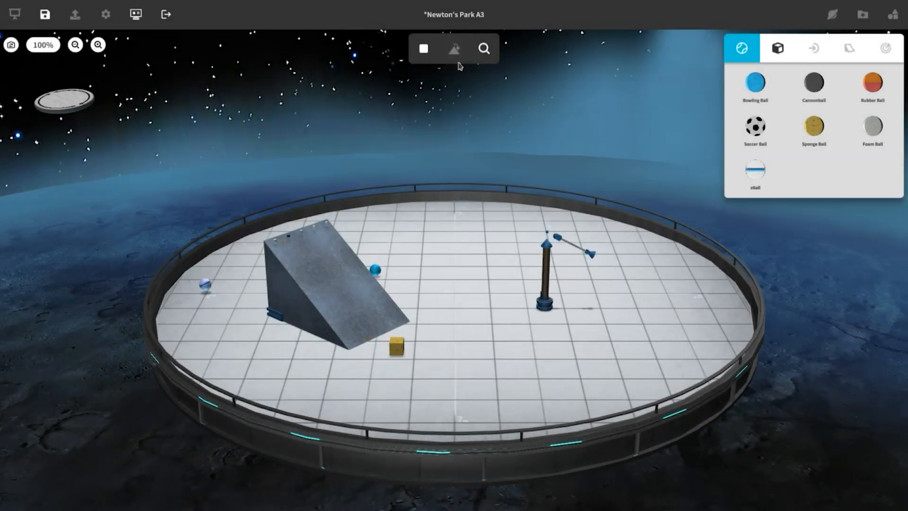
left_click(484, 48)
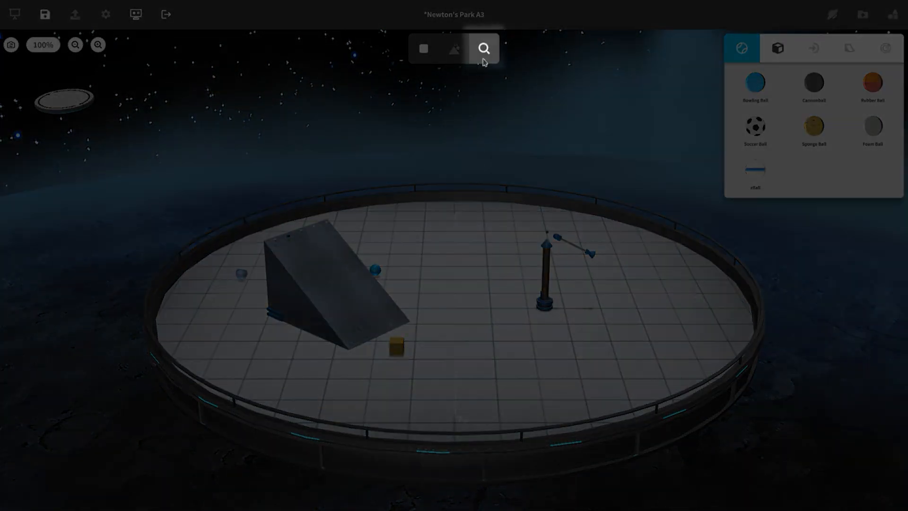
Replay the run at 1/4x, pause at 4.01 s, and inspect zBall 1's data.
left_click(483, 48)
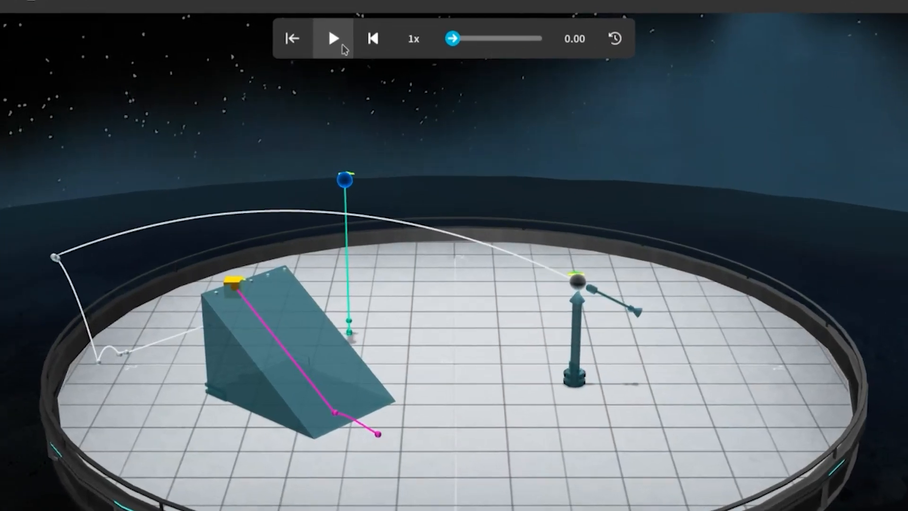
left_click(334, 38)
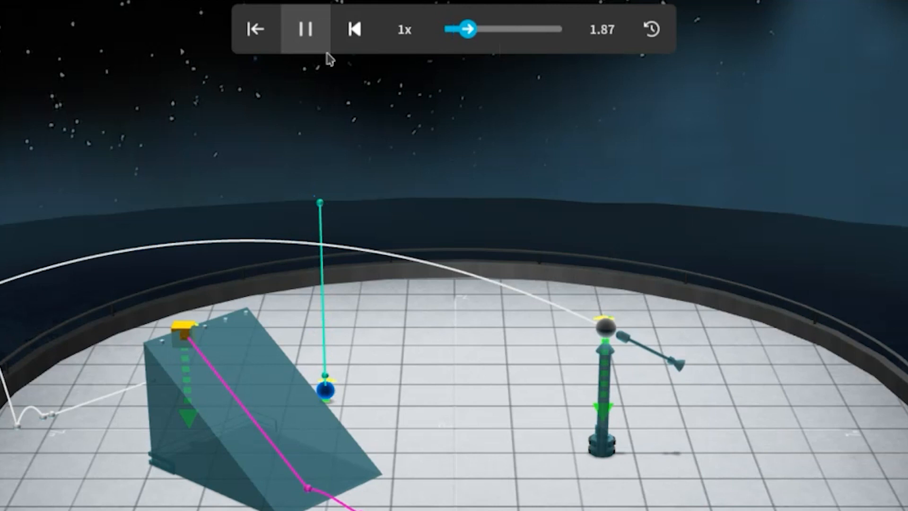
left_click(405, 31)
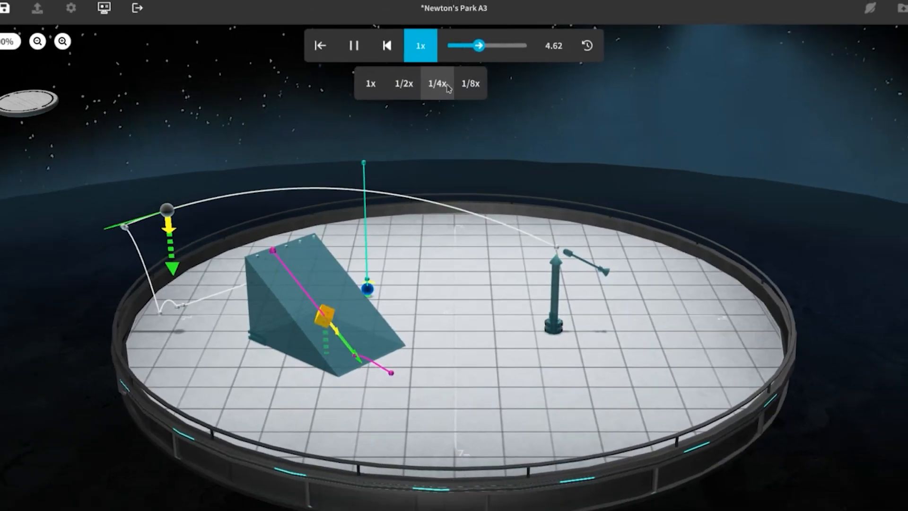
left_click(435, 83)
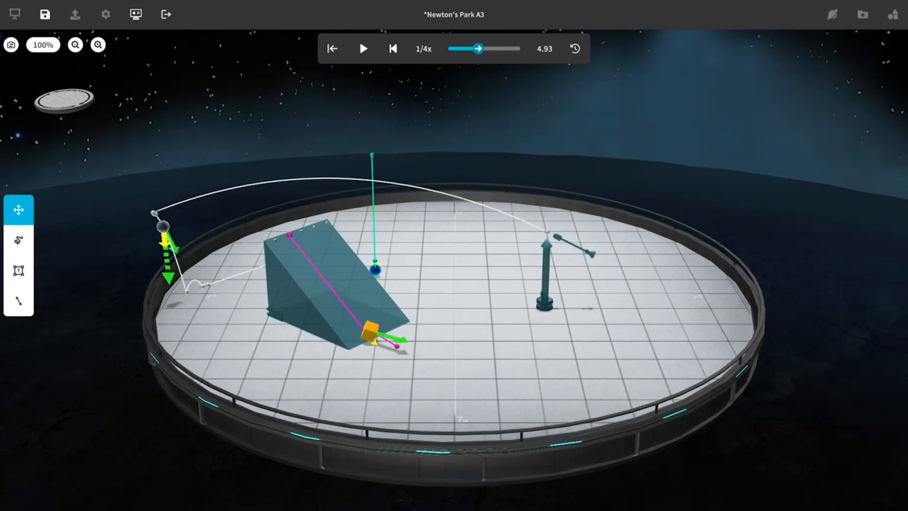
left_click_drag(481, 49, 466, 49)
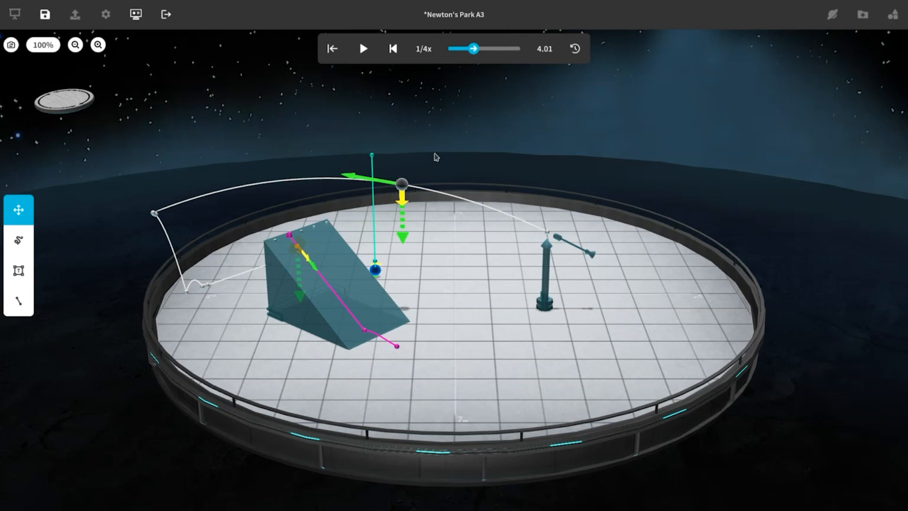
left_click(402, 183)
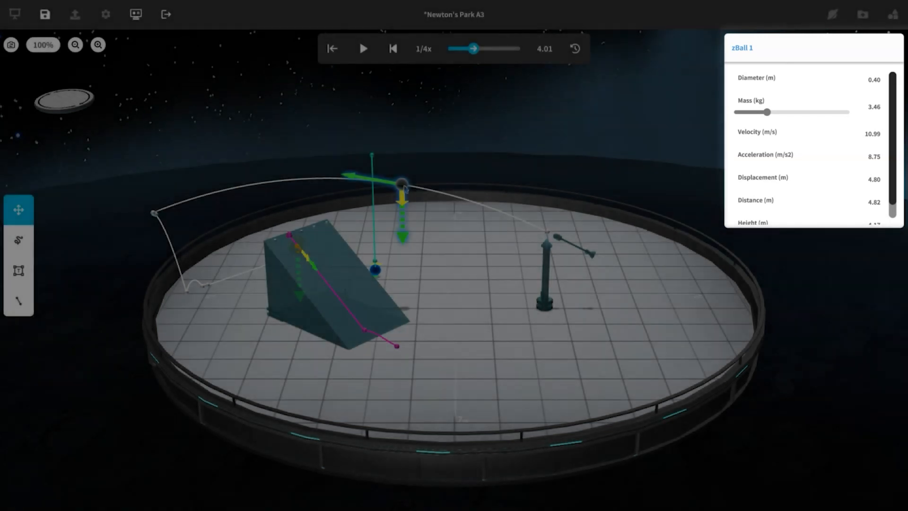
scroll("down", 3)
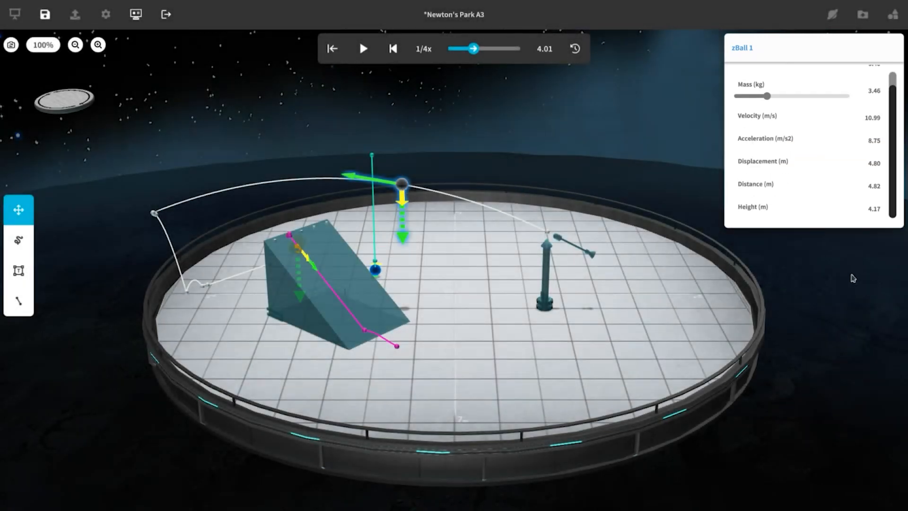
mouse_move(332, 49)
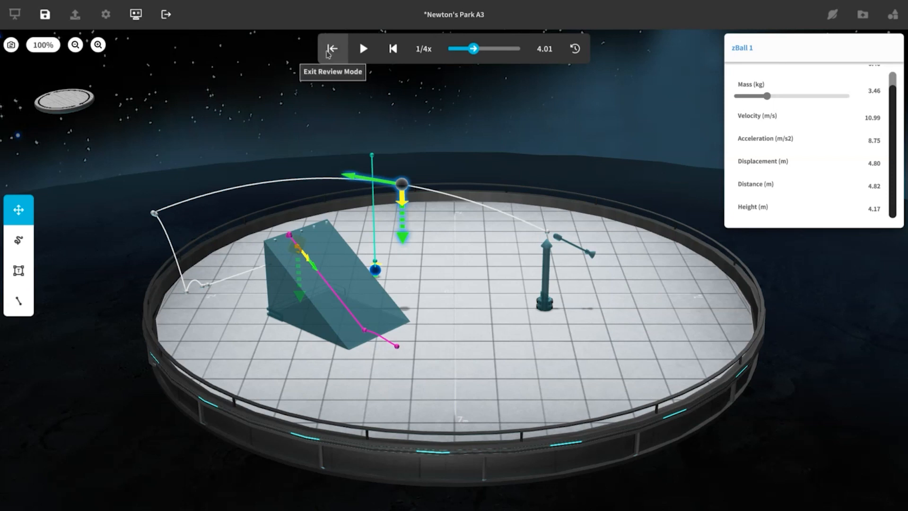
Exit review mode and tilt the launcher angle to −52.33°.
left_click(331, 48)
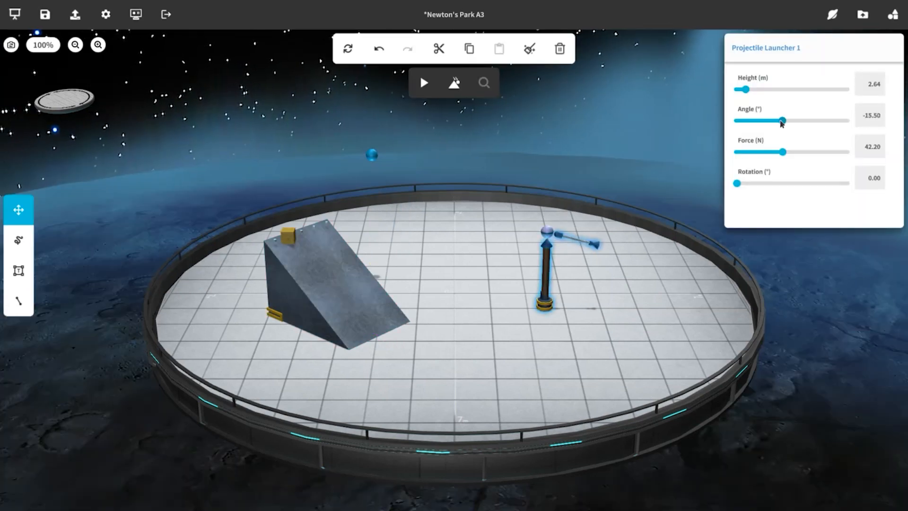
left_click_drag(782, 121, 748, 121)
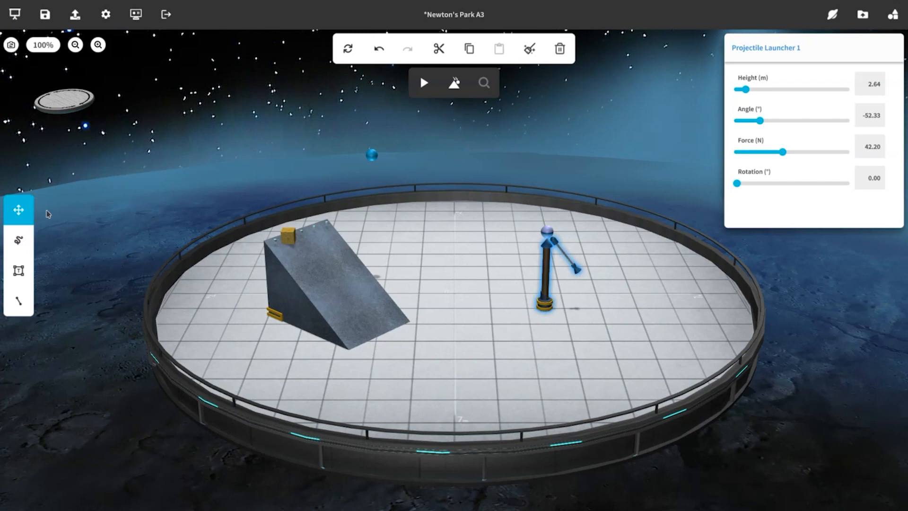
mouse_move(40, 211)
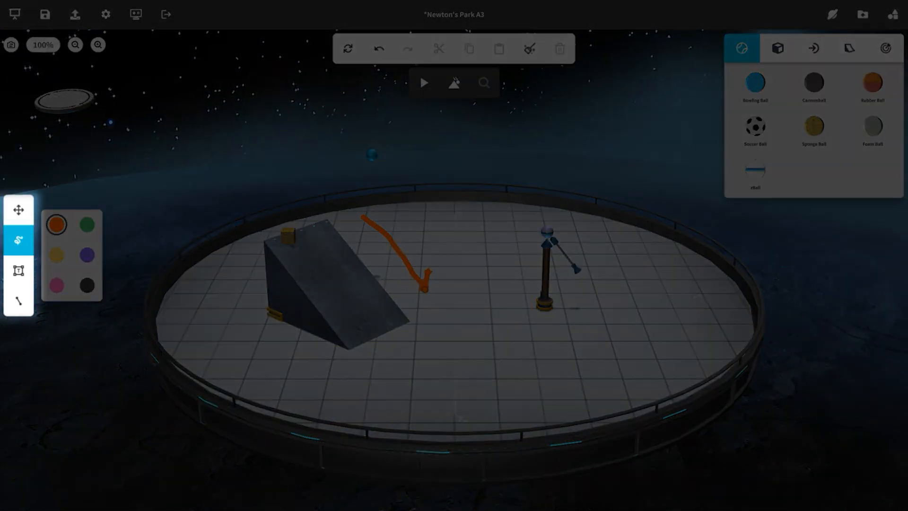
type("Bowling ball")
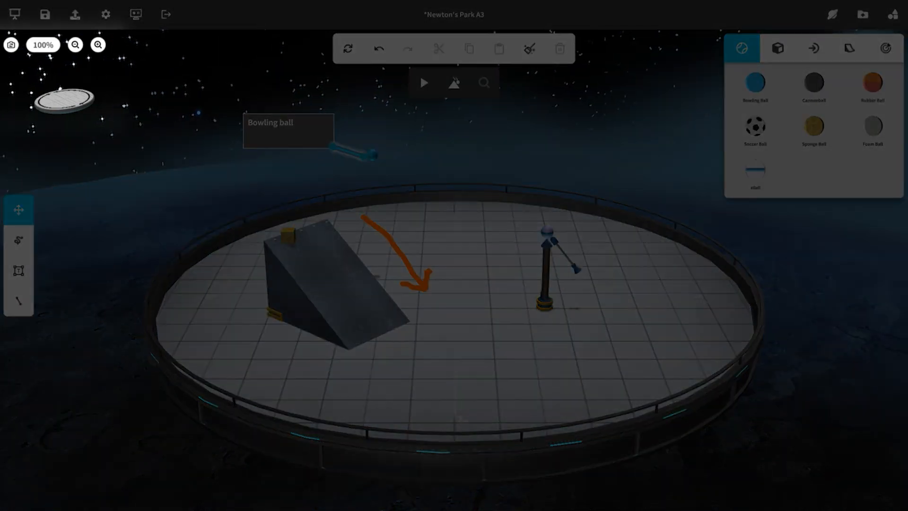
mouse_move(347, 48)
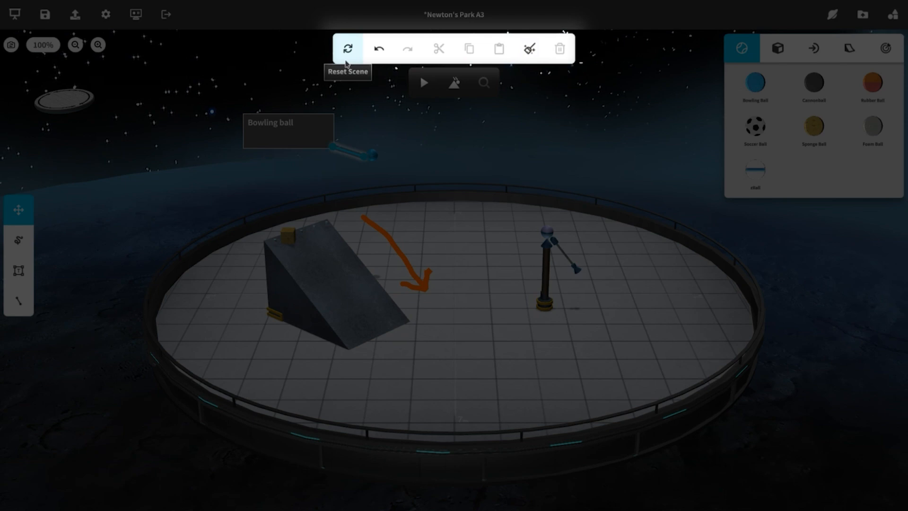
mouse_move(408, 49)
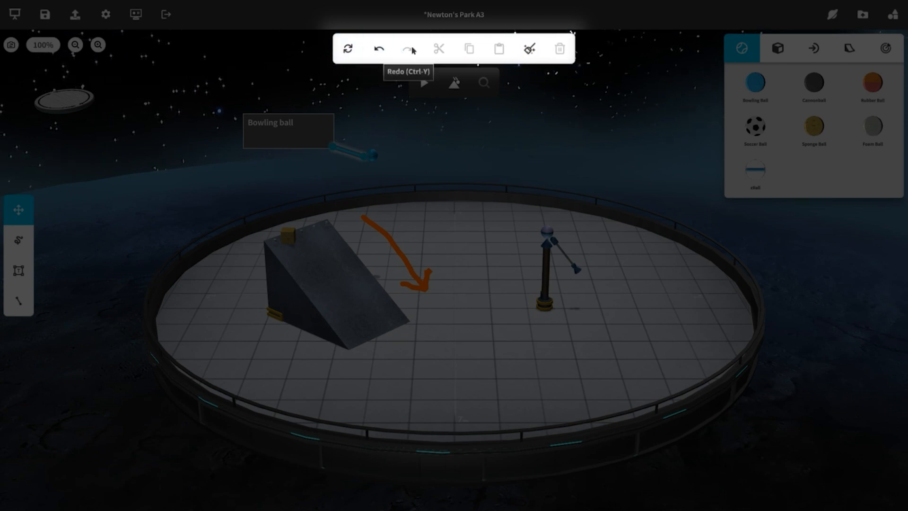
mouse_move(480, 48)
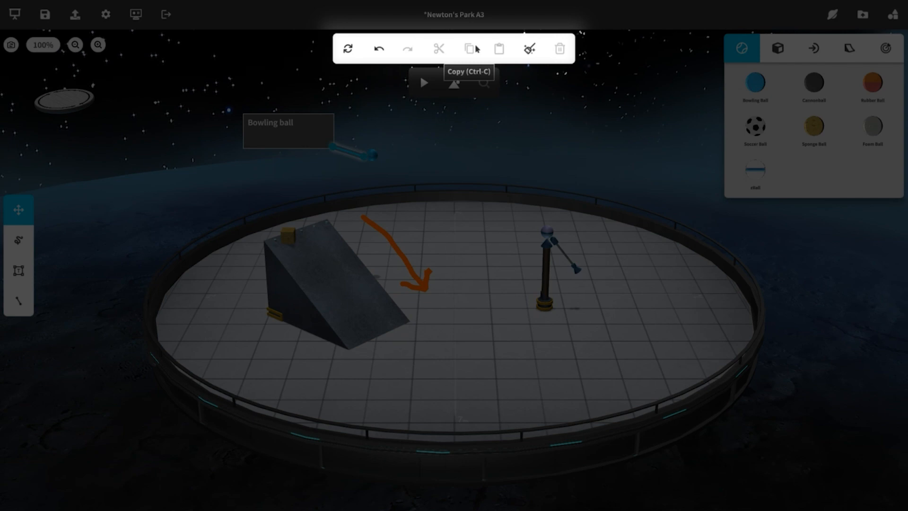
mouse_move(528, 49)
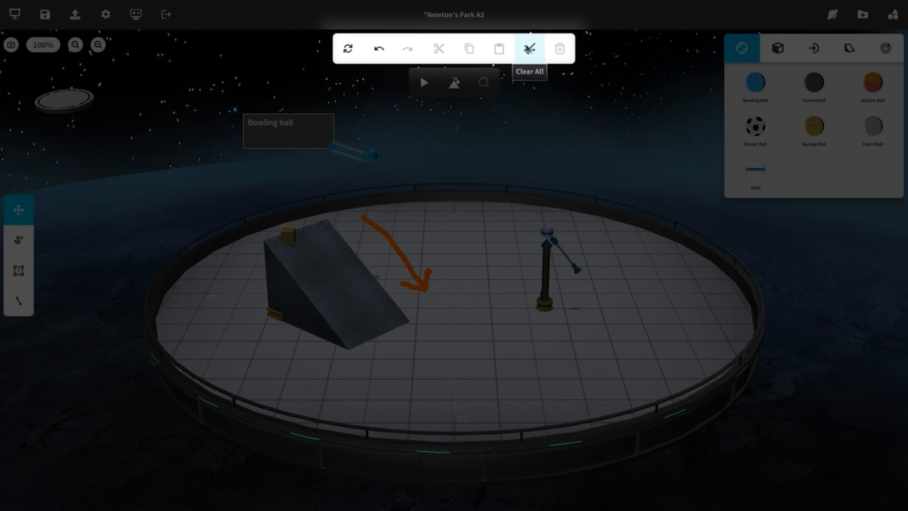
mouse_move(560, 48)
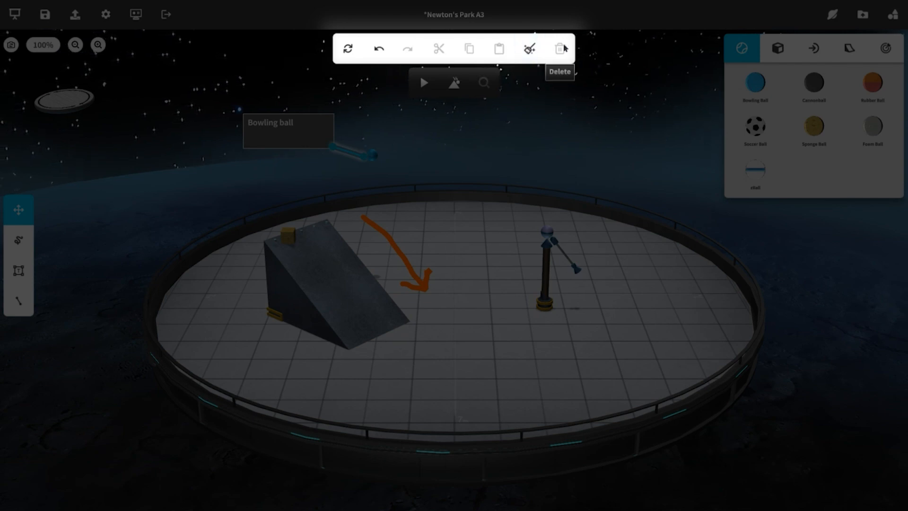
mouse_move(44, 14)
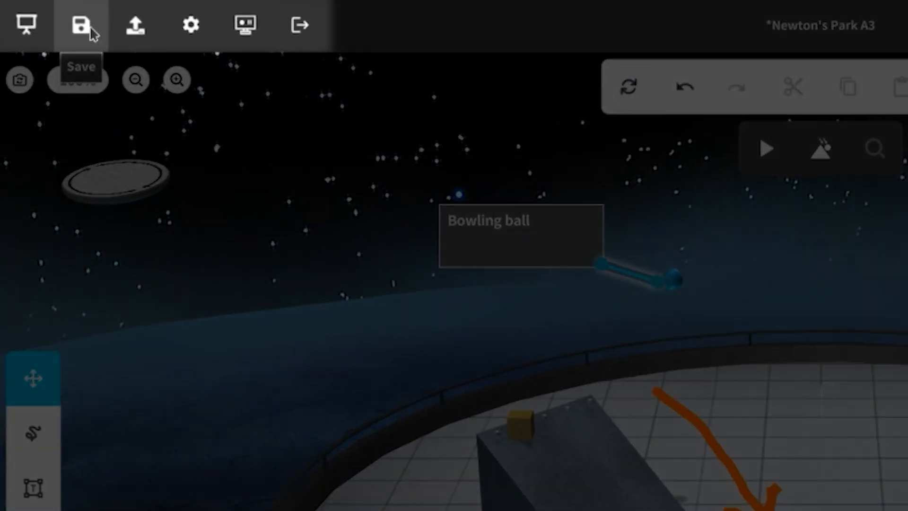
mouse_move(199, 14)
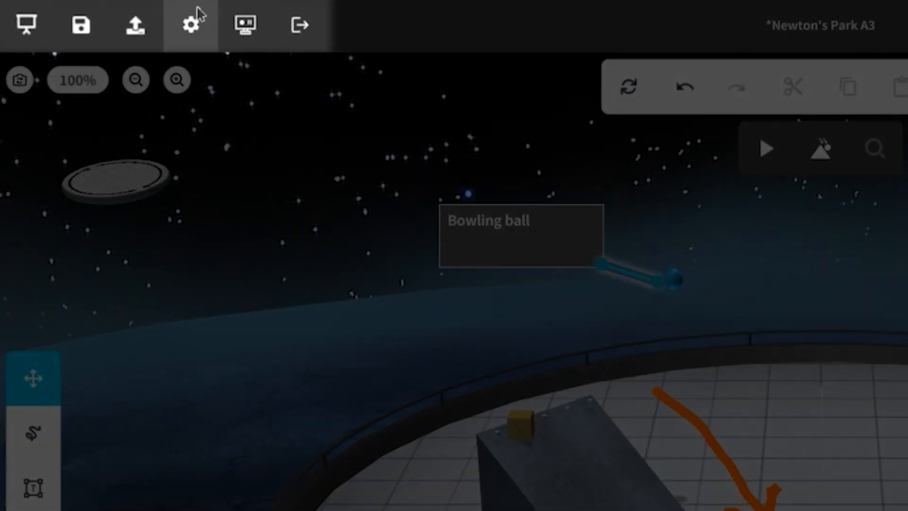
mouse_move(253, 21)
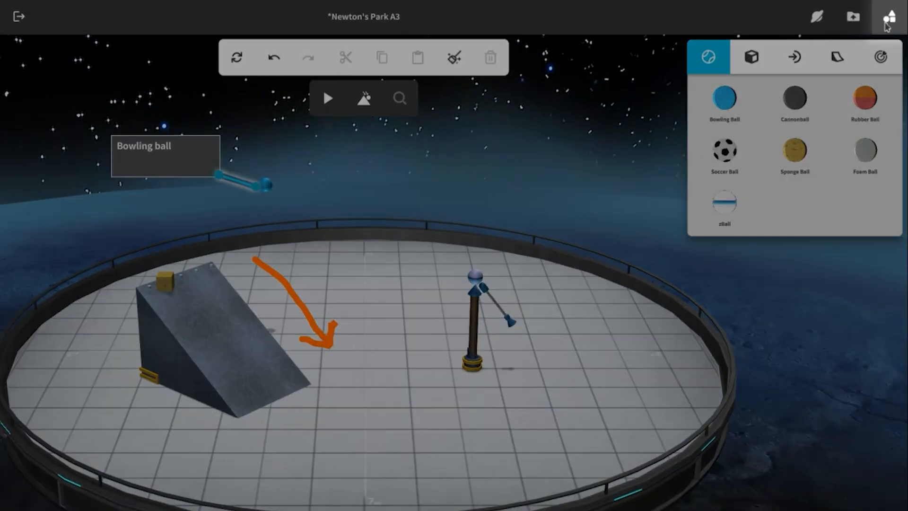
mouse_move(883, 17)
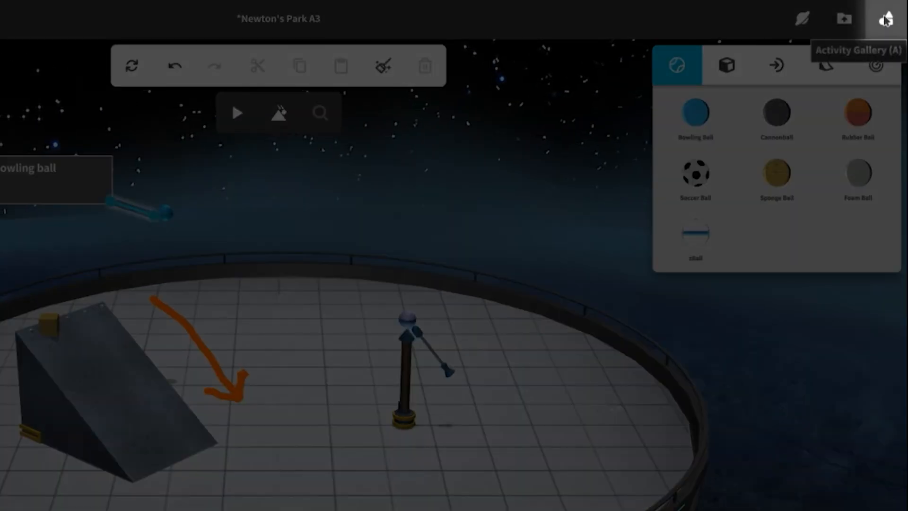
Choose Dropping Objects on Other Planets from the gallery's Physical Science activities.
left_click(882, 18)
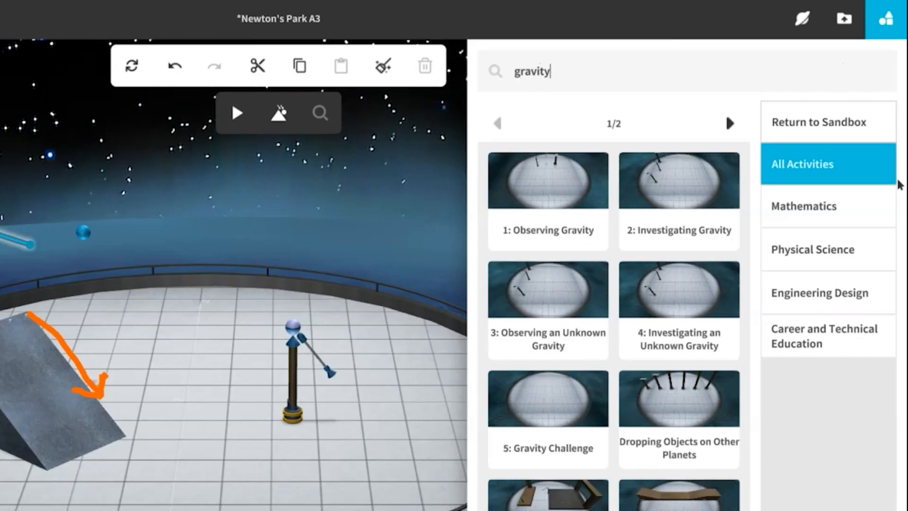
left_click(812, 249)
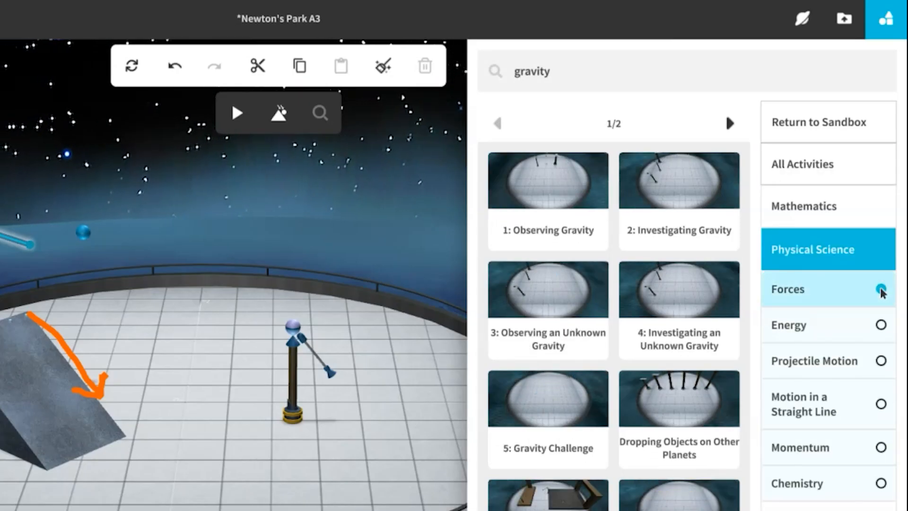
mouse_move(715, 399)
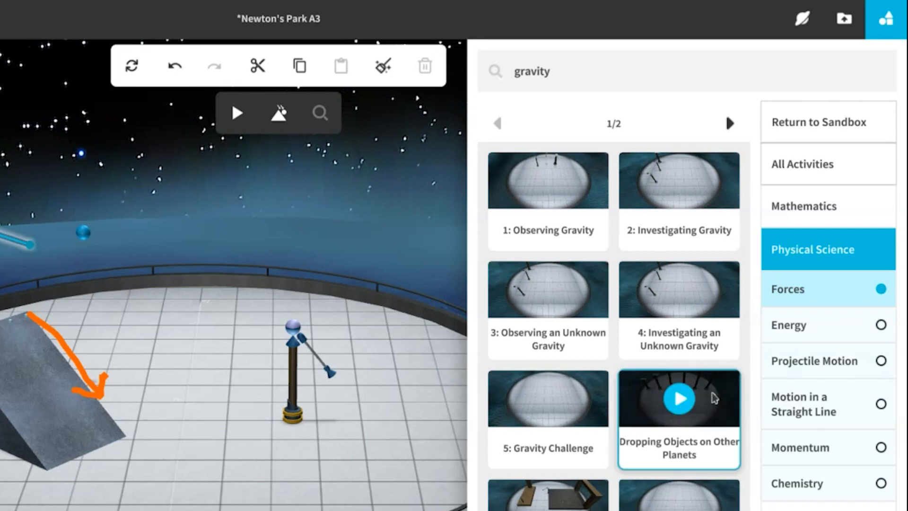
left_click(679, 398)
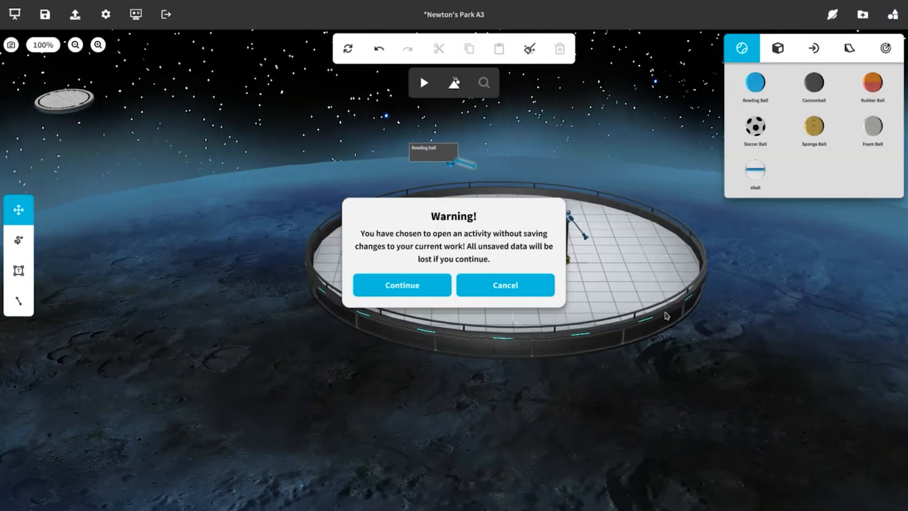
Dismiss the unsaved-work warning and page forward through the notebook questions.
left_click(402, 285)
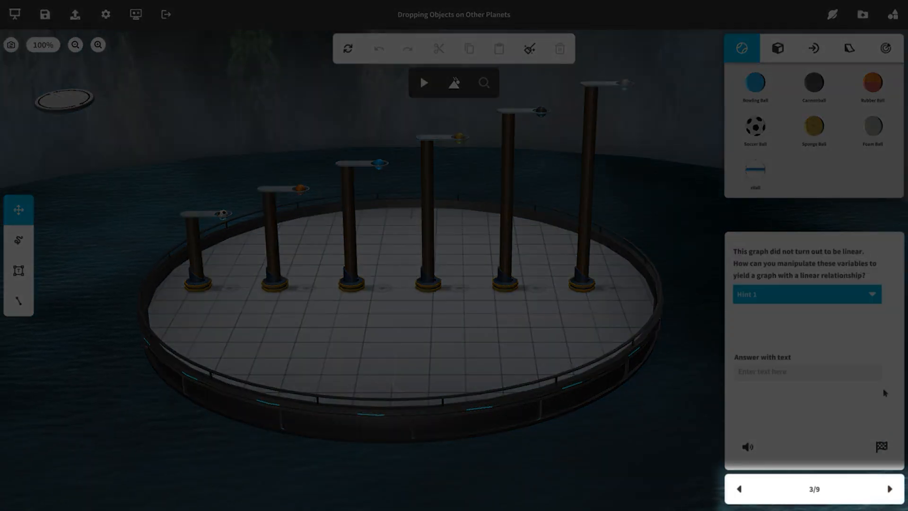
left_click(890, 488)
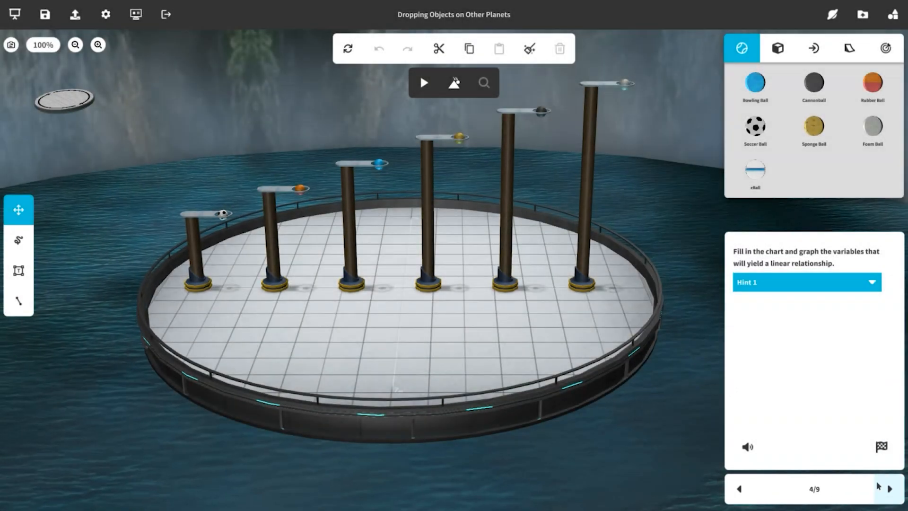
left_click(889, 489)
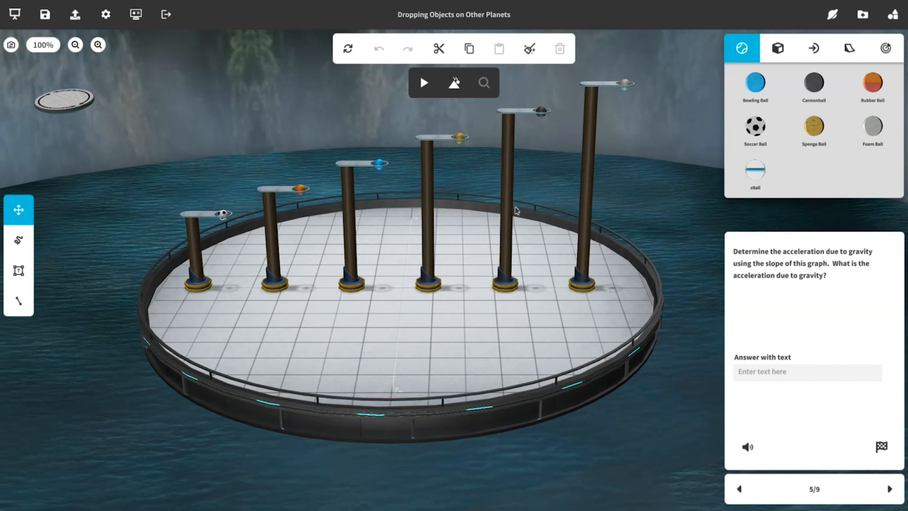
left_click(424, 83)
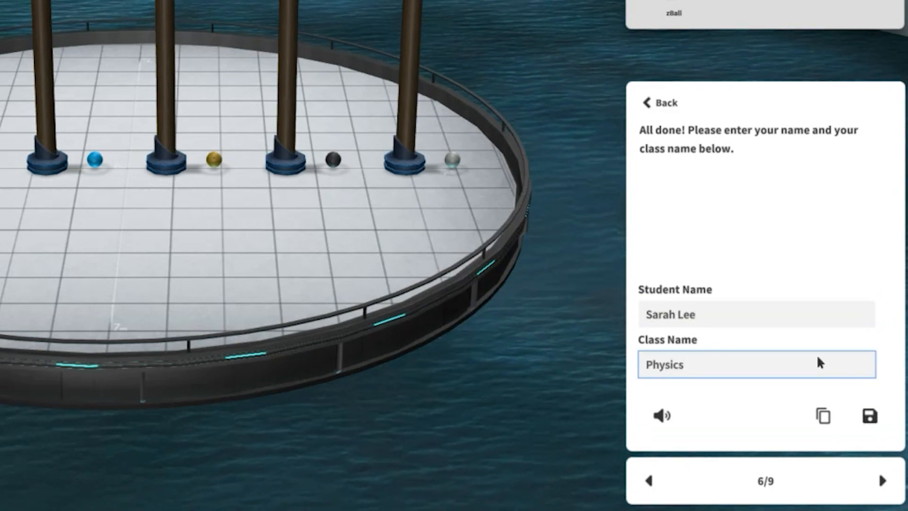
mouse_move(869, 420)
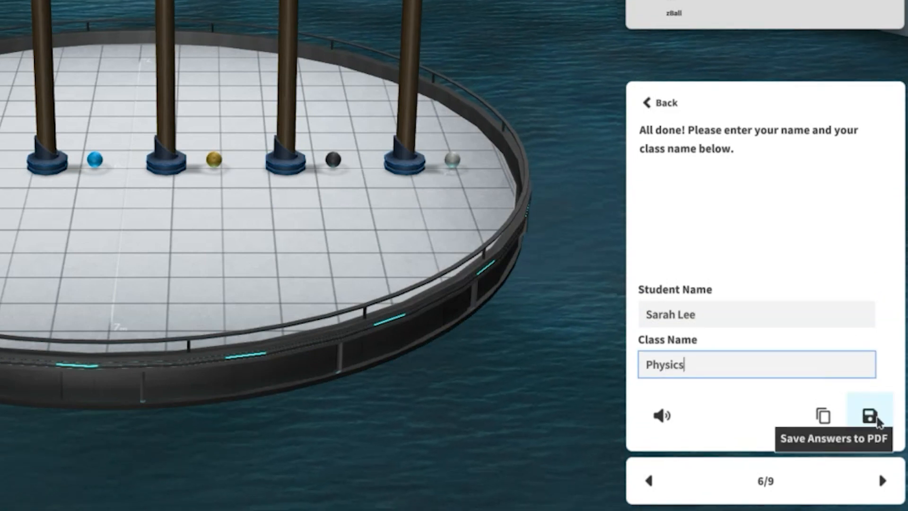
mouse_move(822, 417)
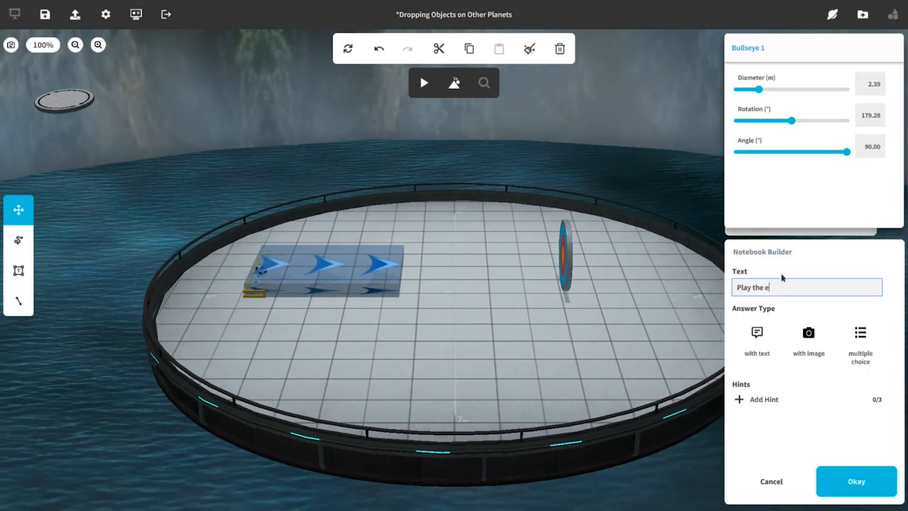
Enter 'What happened during your experiment?' as a new notebook question and confirm it.
left_click(808, 337)
type("What happened during your experiment ?")
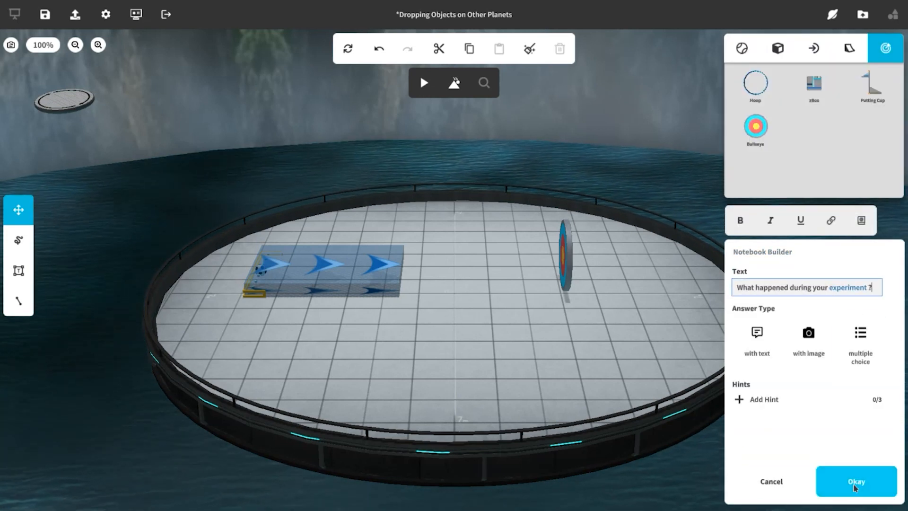
left_click(855, 481)
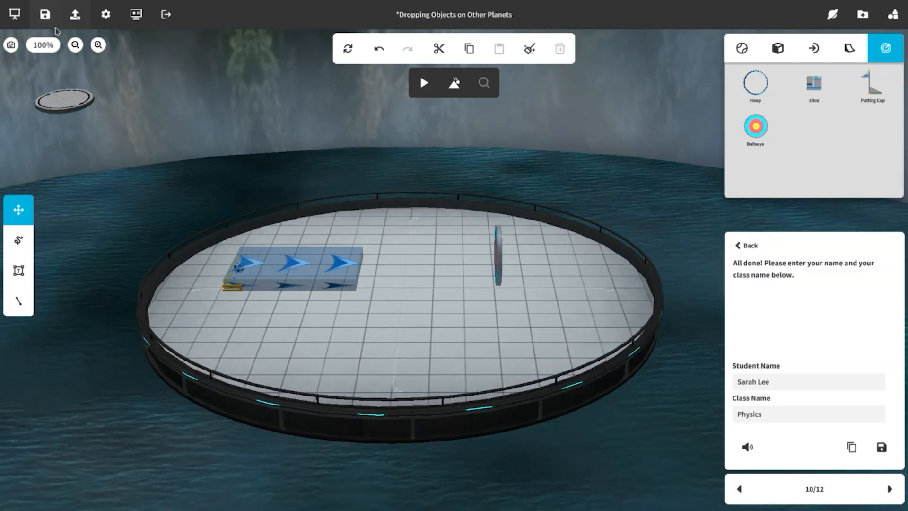
Save the activity as Dropping Objects on Other Planets.npa3 in Documents.
left_click(45, 12)
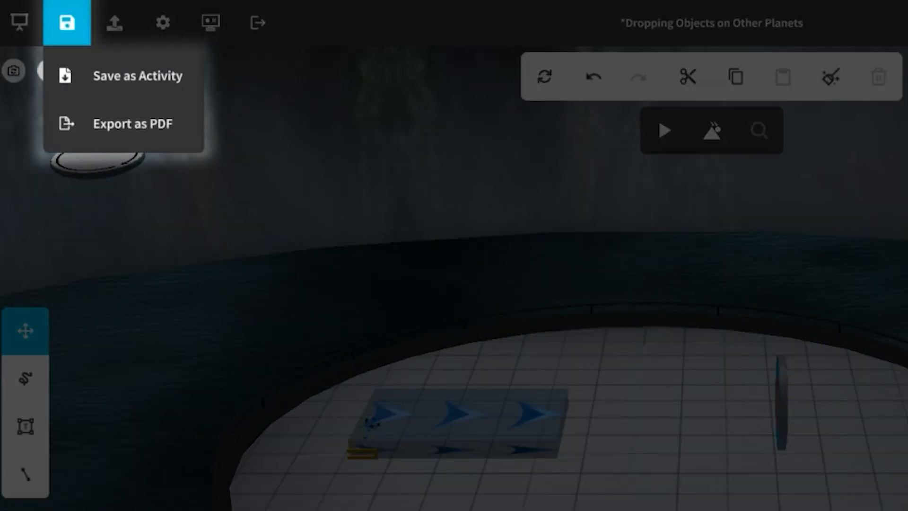
mouse_move(87, 74)
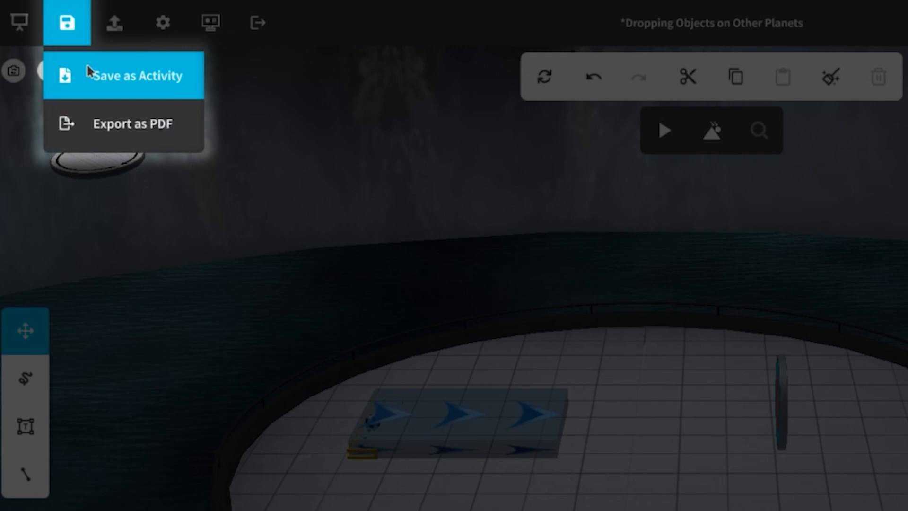
left_click(138, 75)
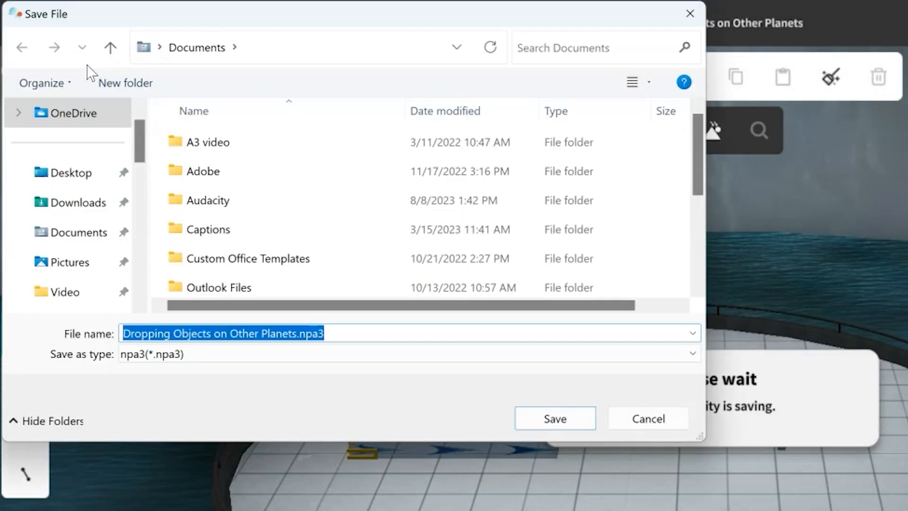
left_click(555, 418)
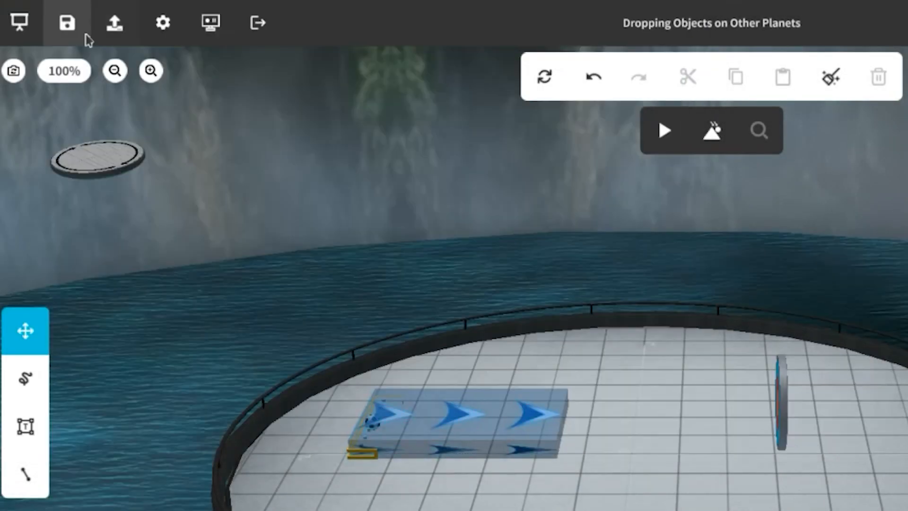
Export the activity as a PDF copy.
left_click(66, 22)
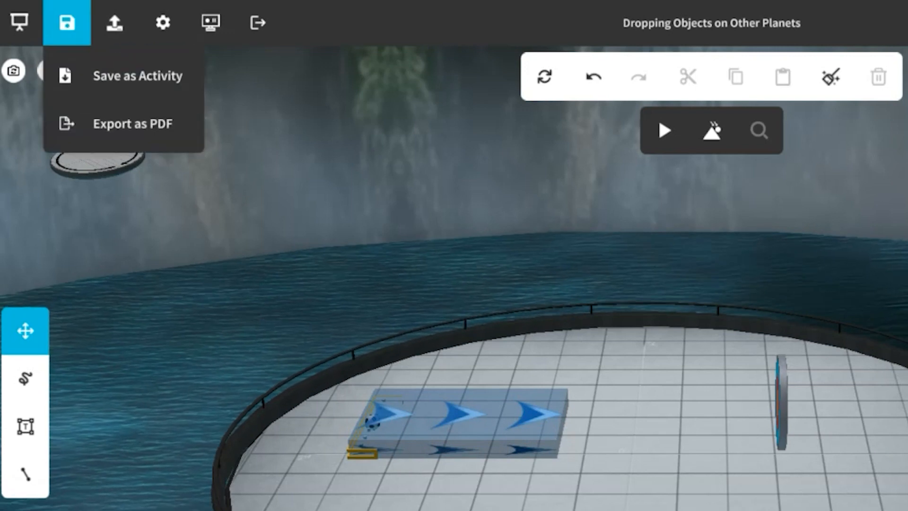
left_click(133, 124)
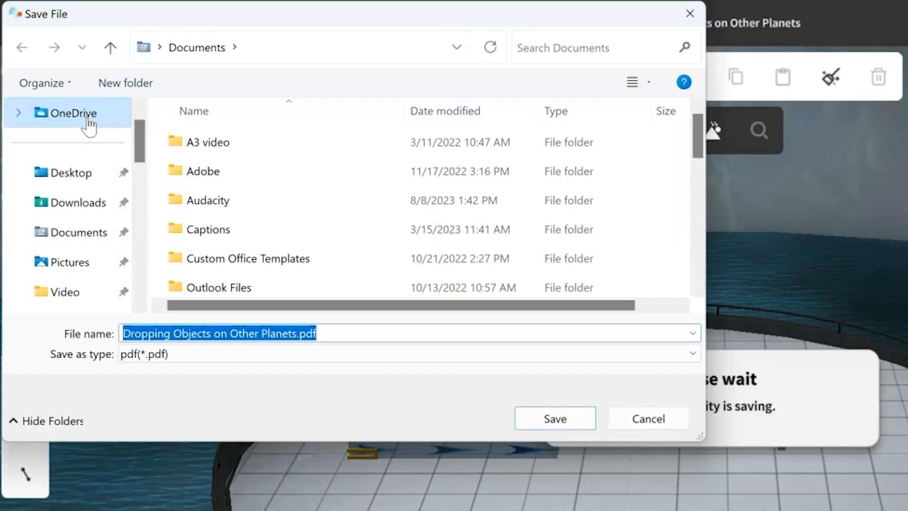
left_click(555, 418)
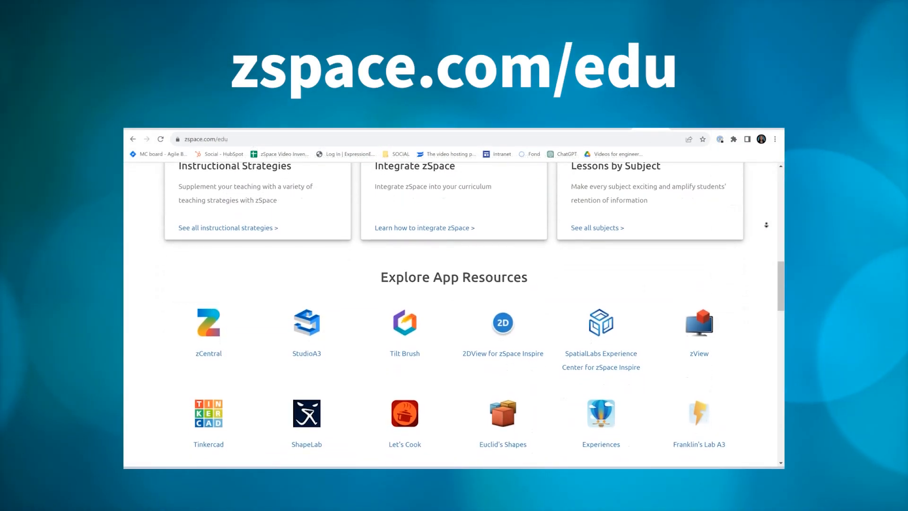
Scroll zspace.com/edu down to the app resources grid showing Newton's Park A3.
scroll("down", 3)
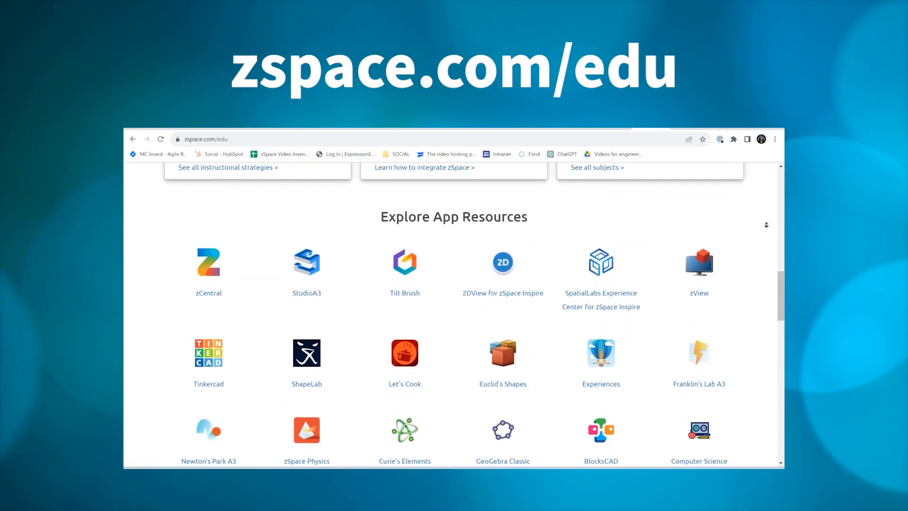
scroll("down", 3)
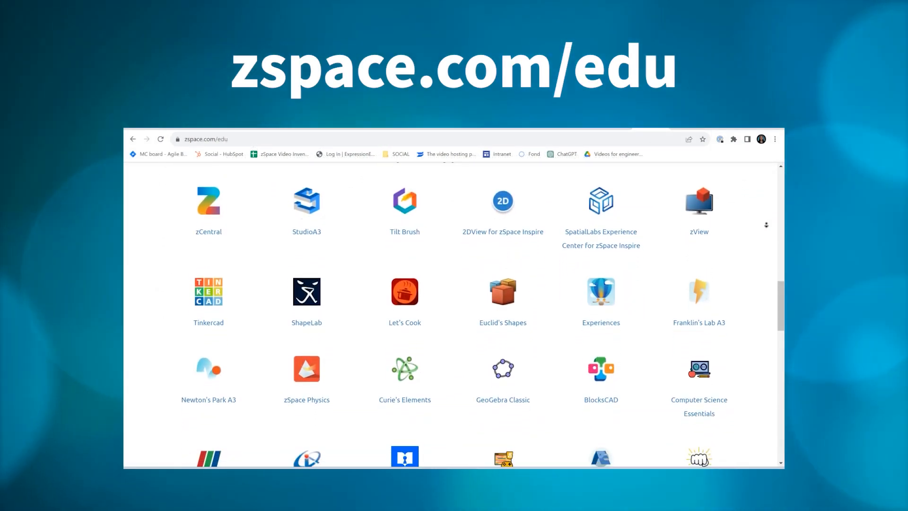
scroll("down", 3)
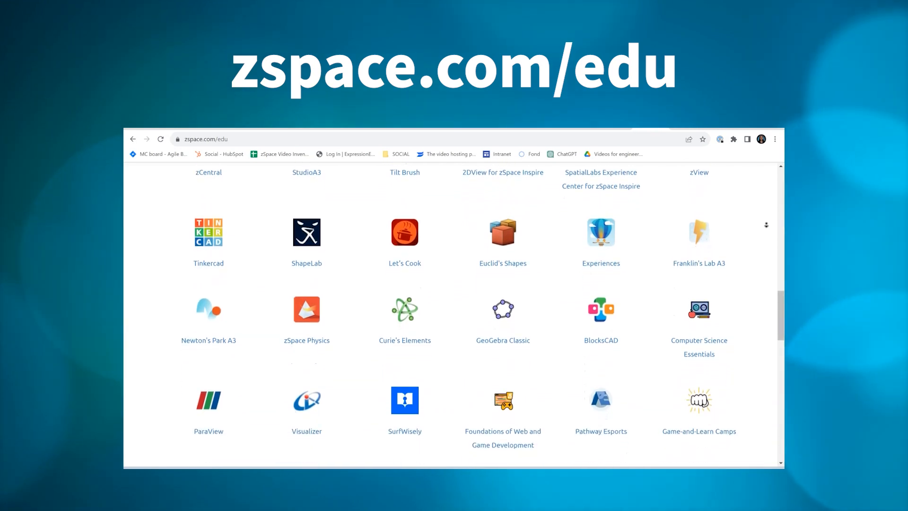